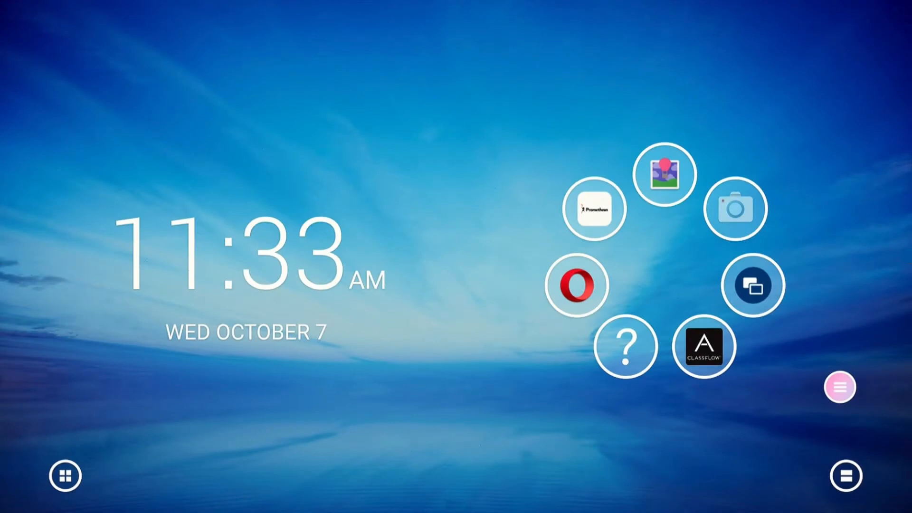
# - Launch the Activities app from the Communication group in the apps drawer
pyautogui.click(65, 476)
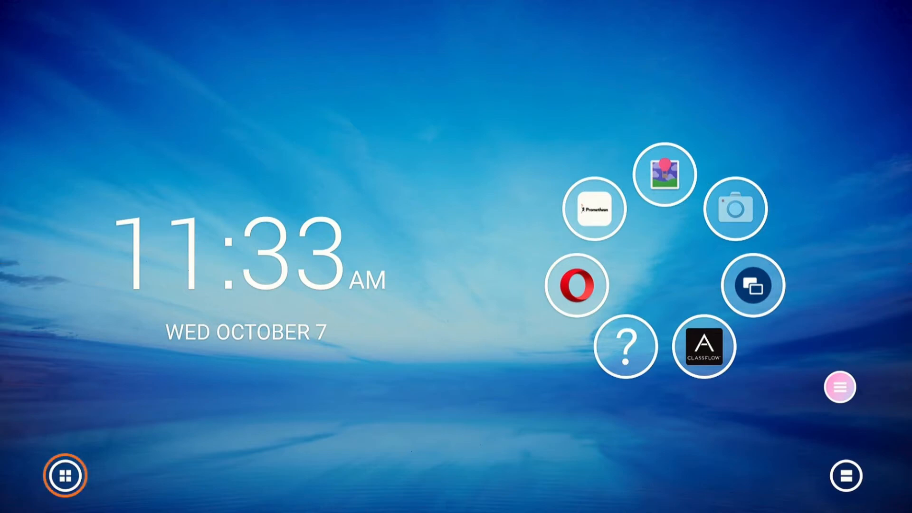
pyautogui.click(64, 476)
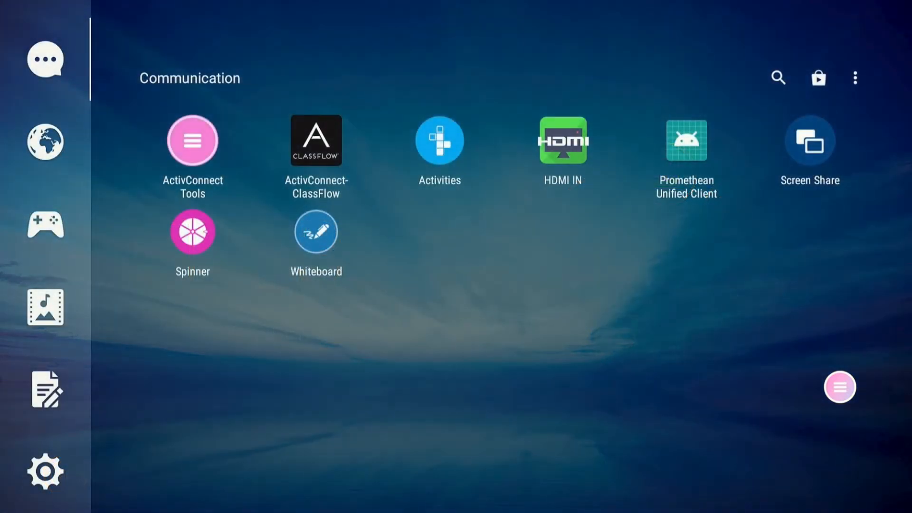
pyautogui.click(44, 59)
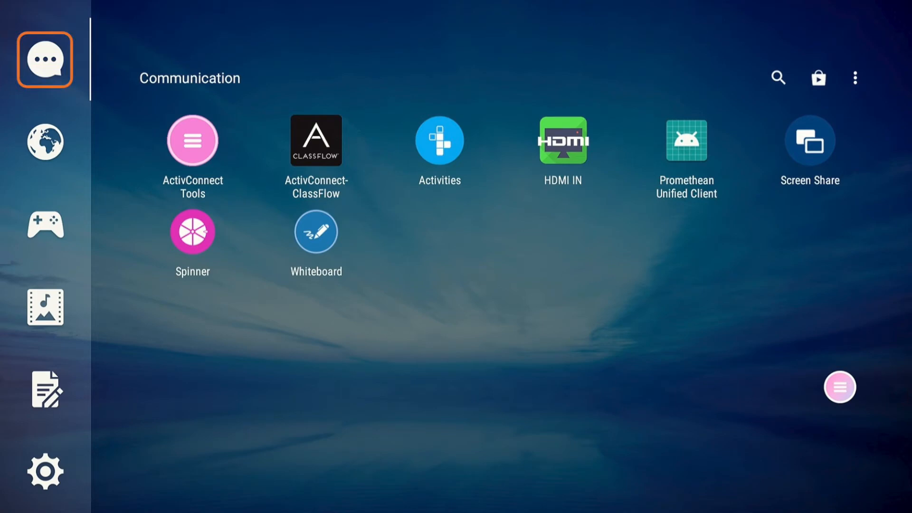
pyautogui.click(439, 141)
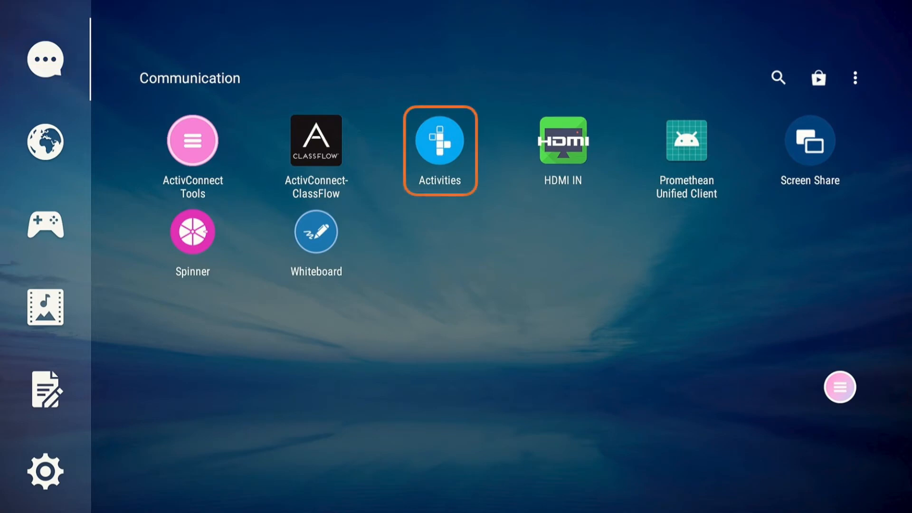
pyautogui.click(439, 145)
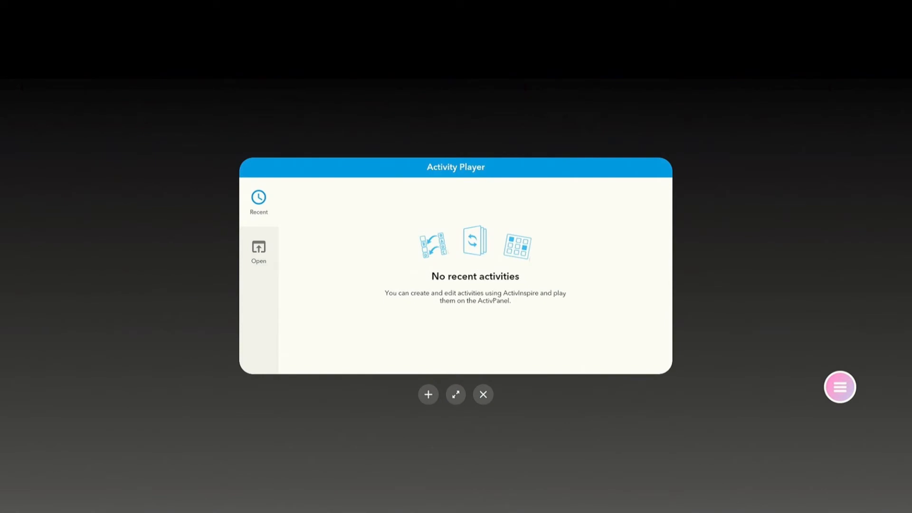
# - Choose Open in the Activity Player sidebar to browse for an activity file
pyautogui.click(456, 395)
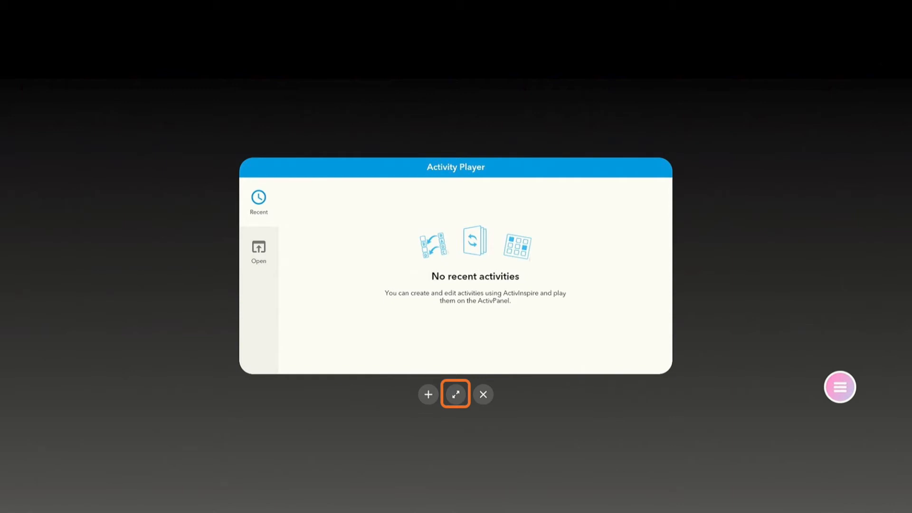
pyautogui.click(258, 252)
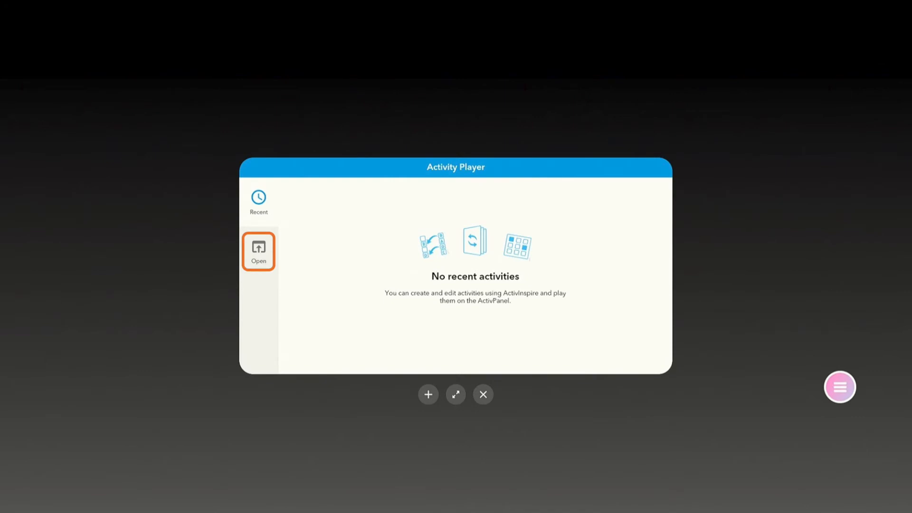
pyautogui.click(258, 251)
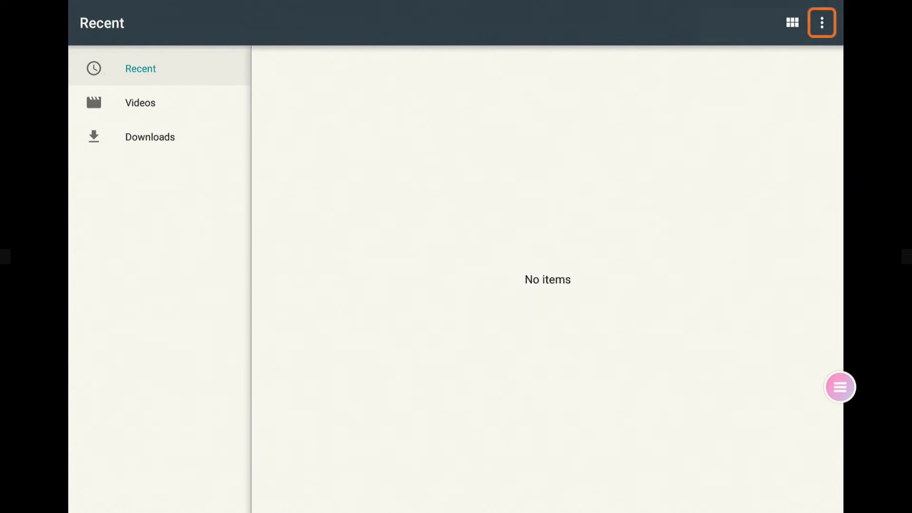
# - Show the attached storage drives and browse into the TEACHER USB drive
pyautogui.click(822, 21)
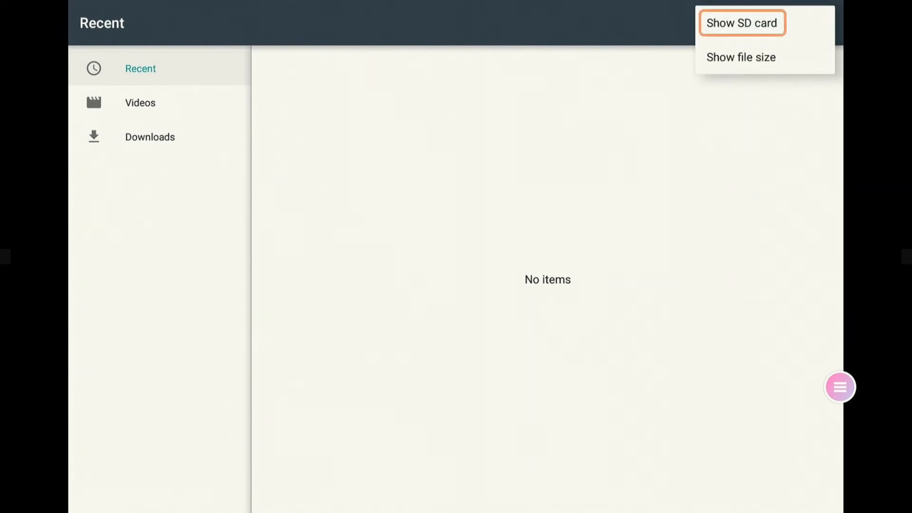
pyautogui.click(742, 23)
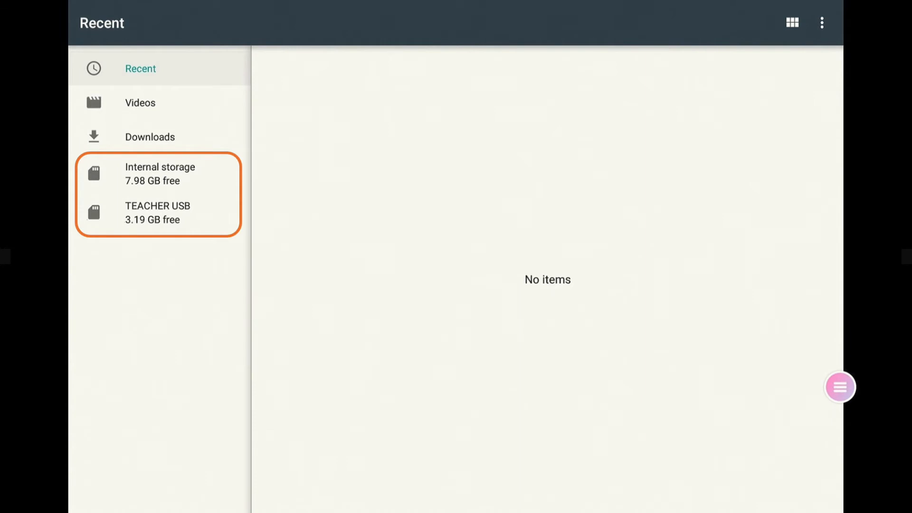
pyautogui.click(158, 213)
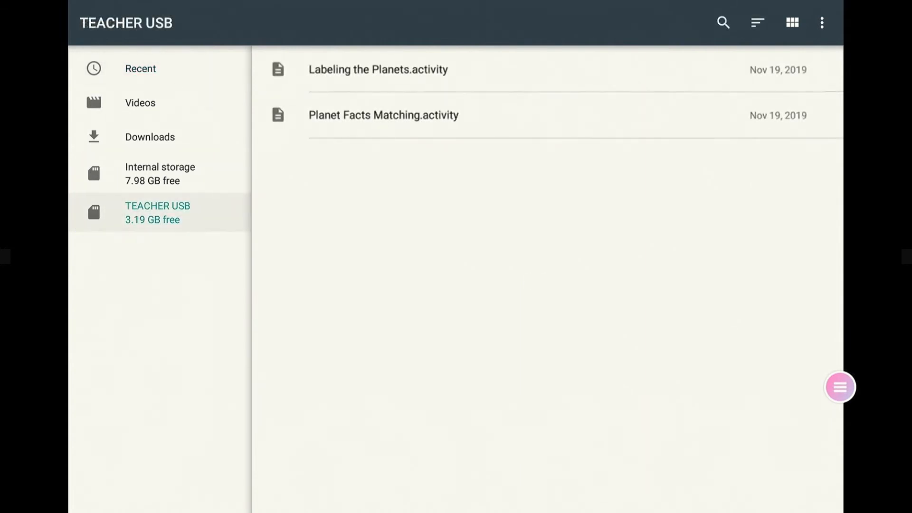
# - Load Labeling the Planets.activity and start the labeling game with LET'S PLAY
pyautogui.click(377, 69)
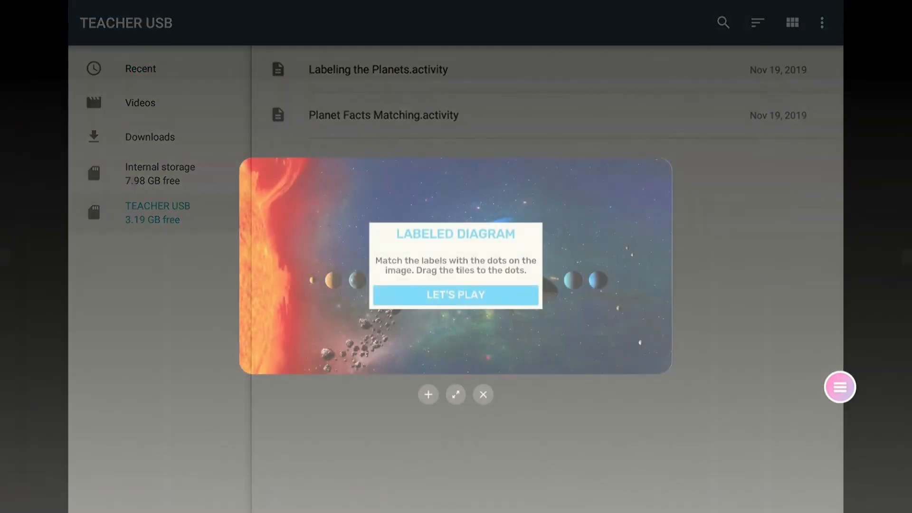
pyautogui.click(456, 295)
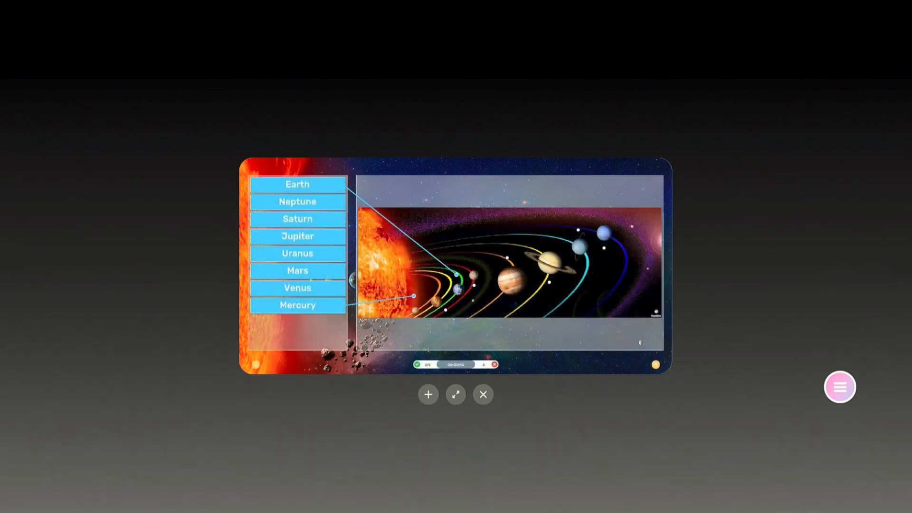
pyautogui.click(456, 395)
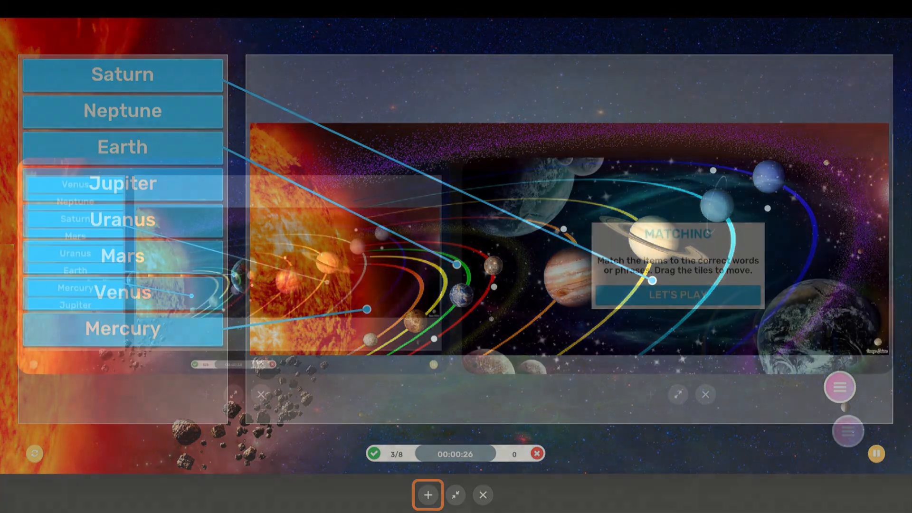
# - Add a second window running Planet Facts Matching.activity and start its matching game
pyautogui.click(427, 496)
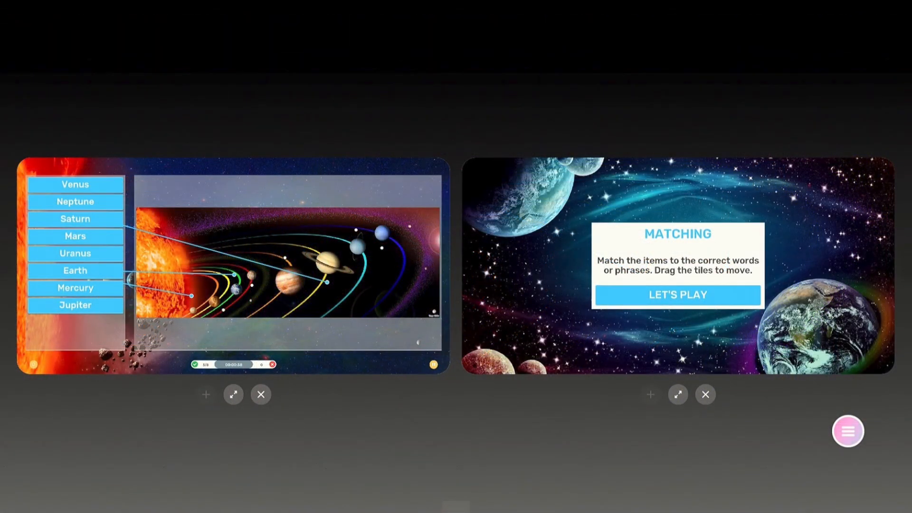
pyautogui.click(677, 294)
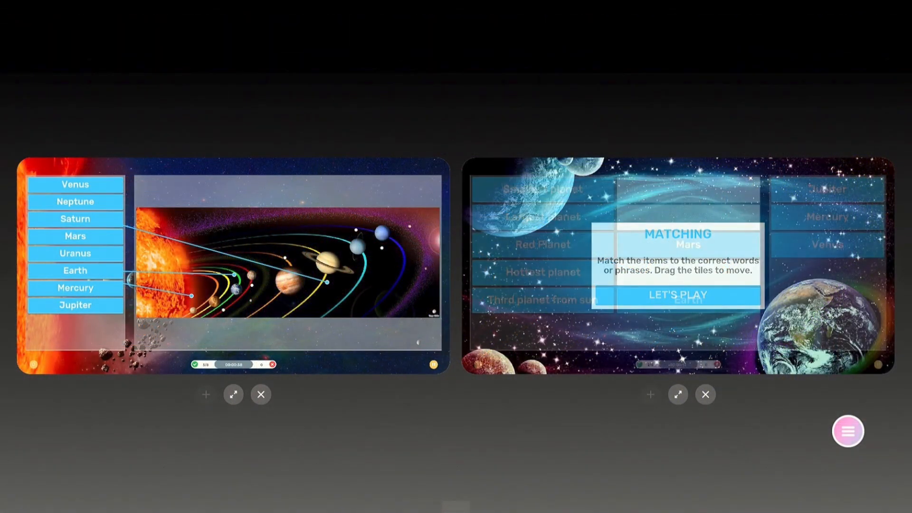
pyautogui.click(677, 296)
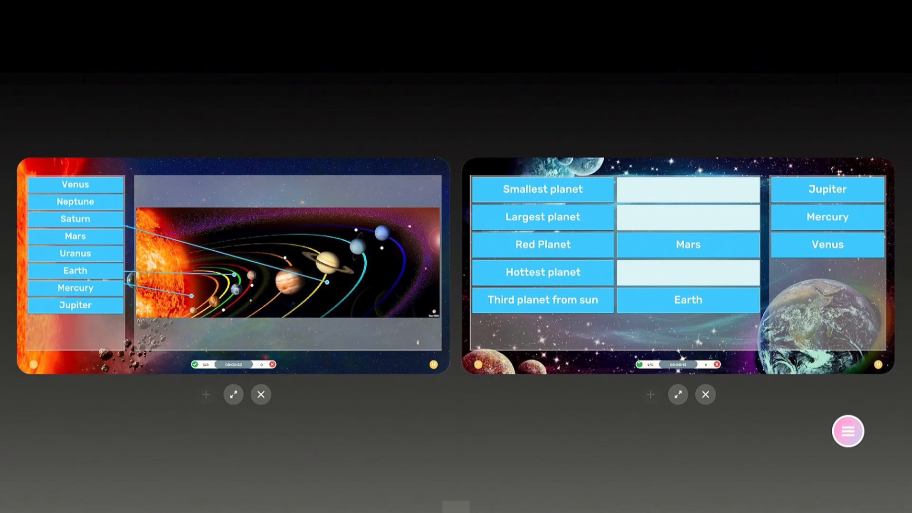